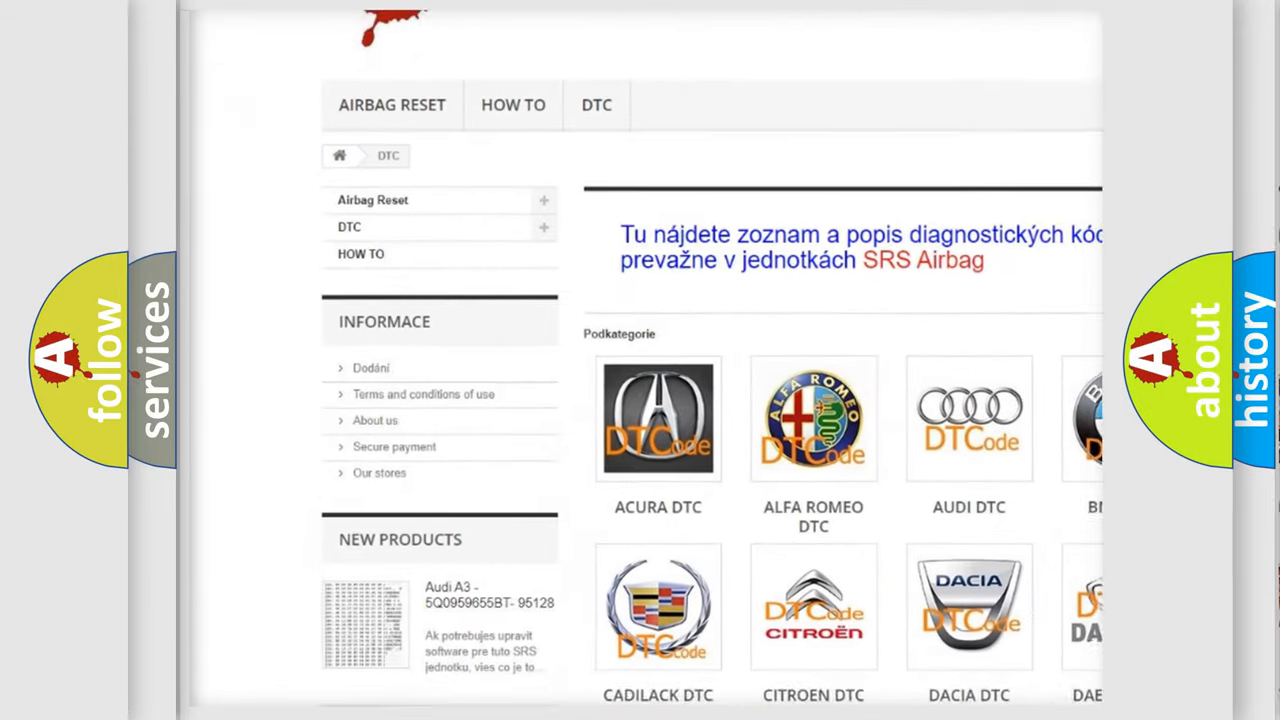
scroll("down", 3)
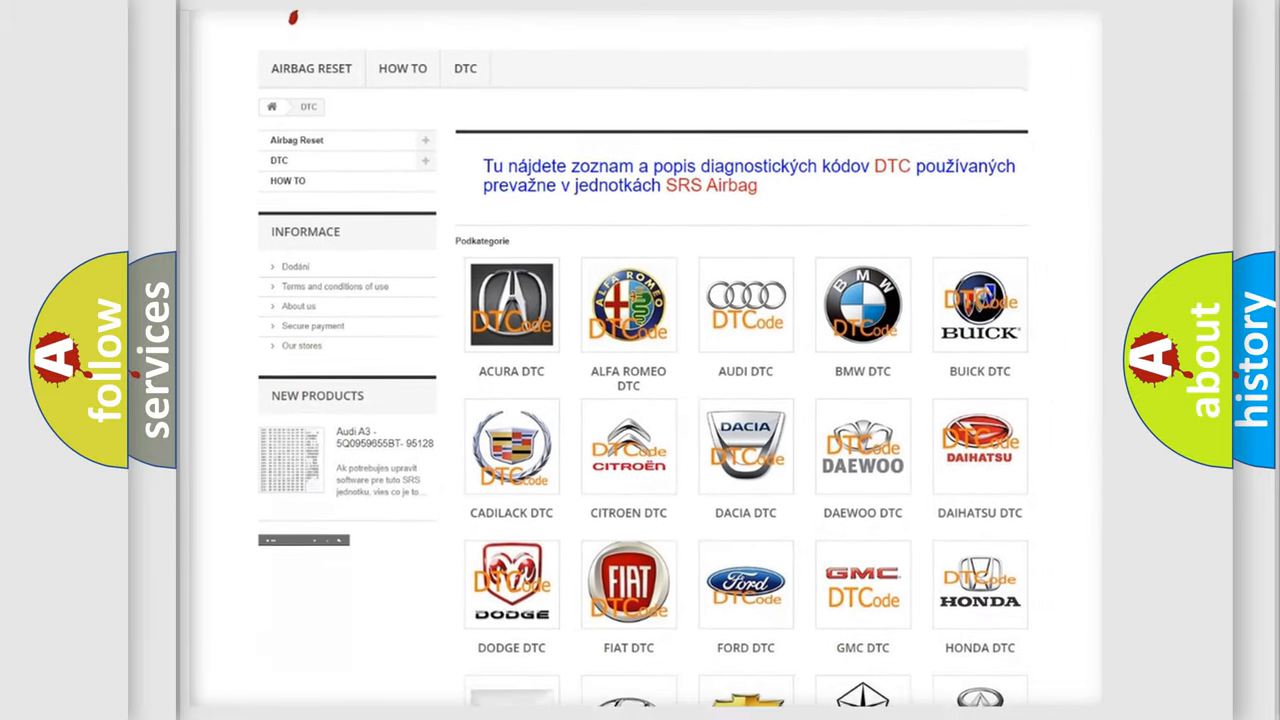
scroll("down", 3)
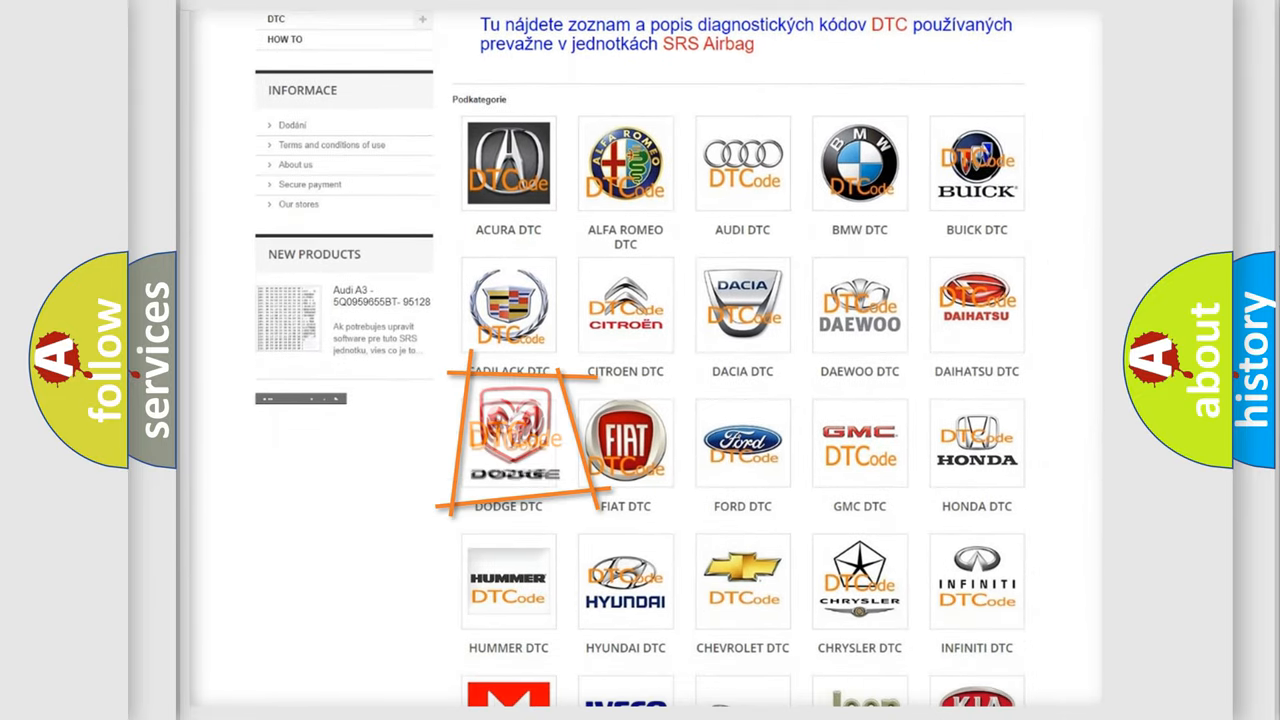